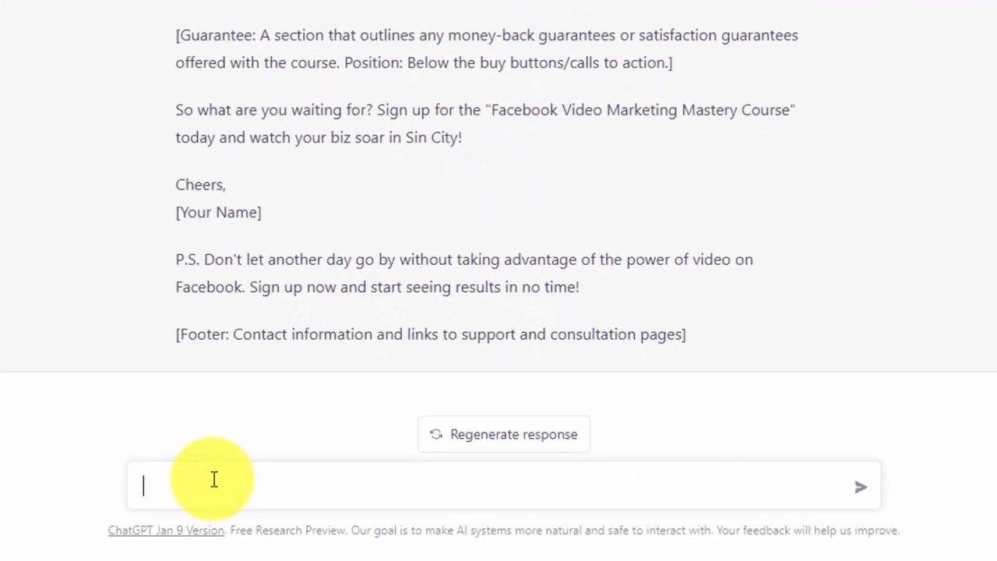
Step: Ask ChatGPT to suggest a background colour for the web sales page layout
type("for the above sales page layout that will be on a web page, suggest a background color for the page.")
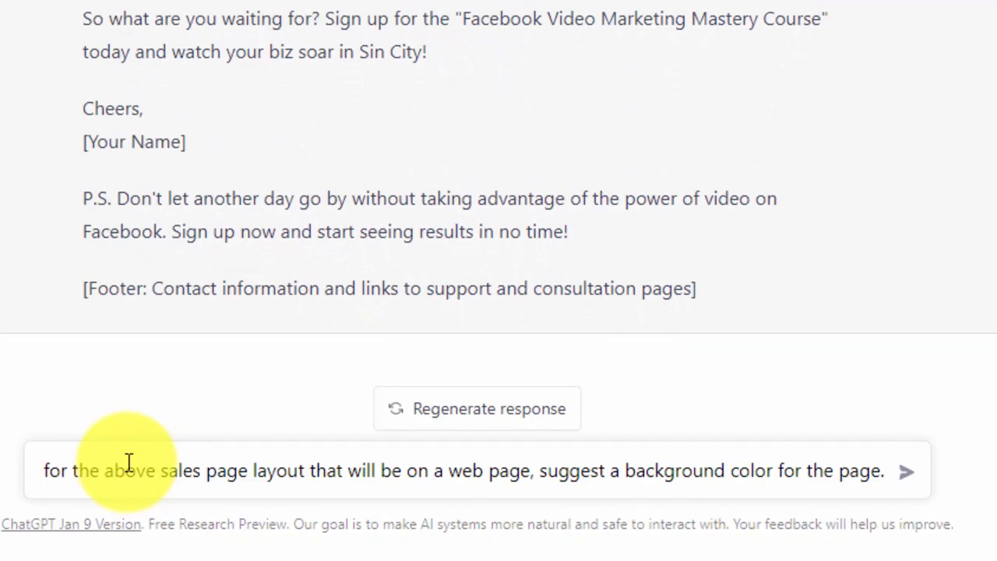
left_click(906, 470)
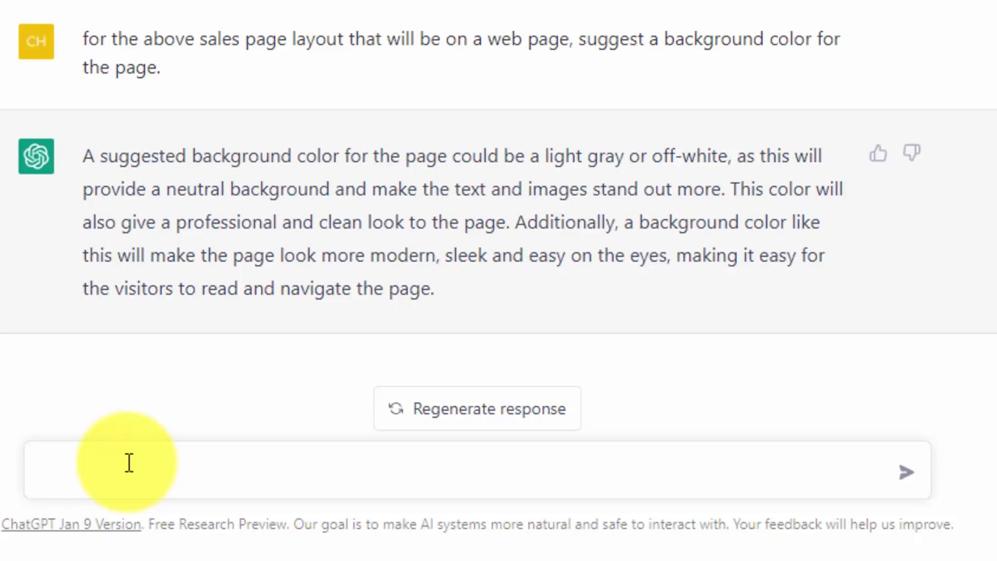
Step: Ask ChatGPT for separate colours for The Main Headline and The Sub Headlines
type("suggest colors separately for:\\n\\nThe Main Headline\\nThe Sub Headlines")
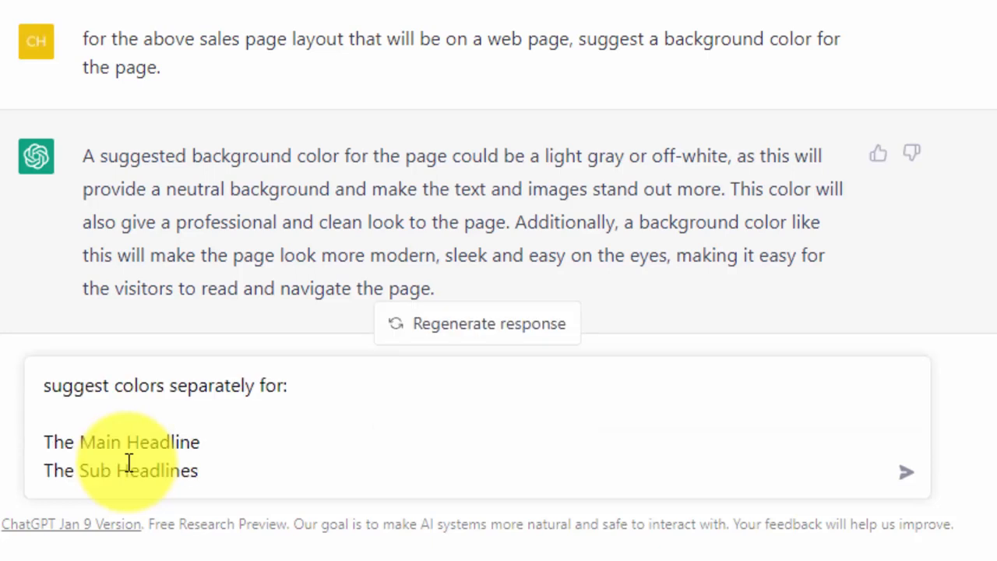
left_click(906, 471)
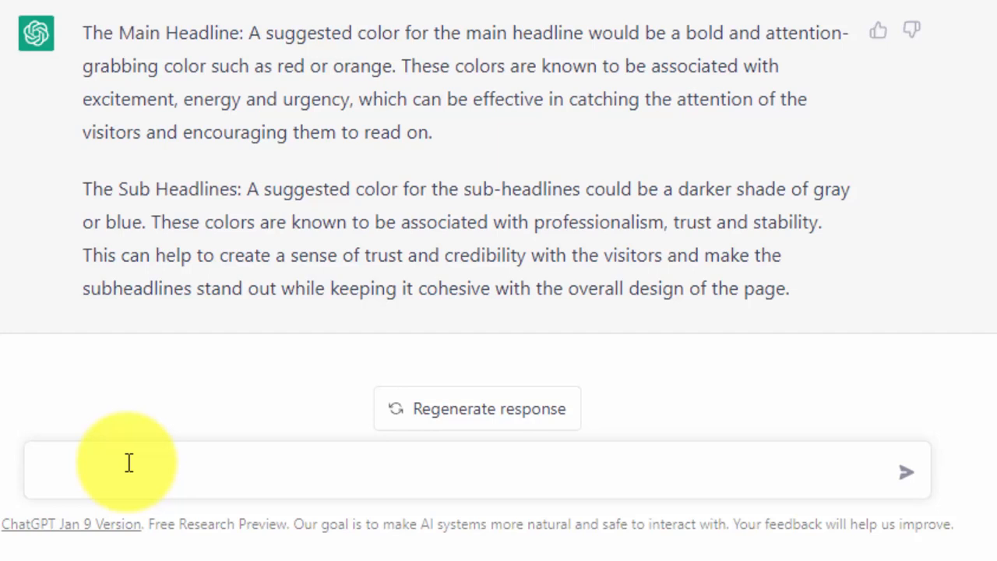
Step: Request the sales letter text colour, then headline, sub-headline and background colours combined
left_click(905, 471)
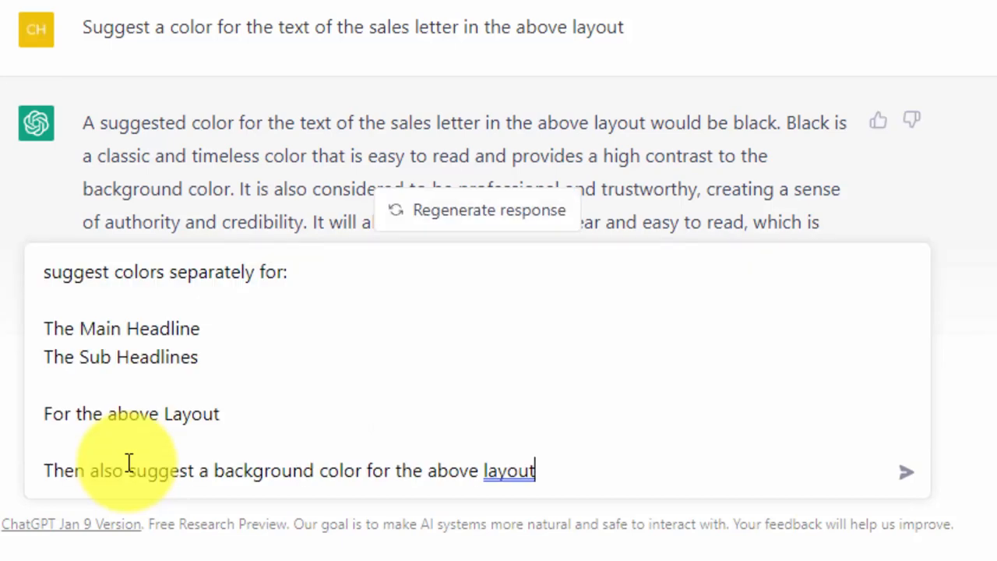
left_click(906, 471)
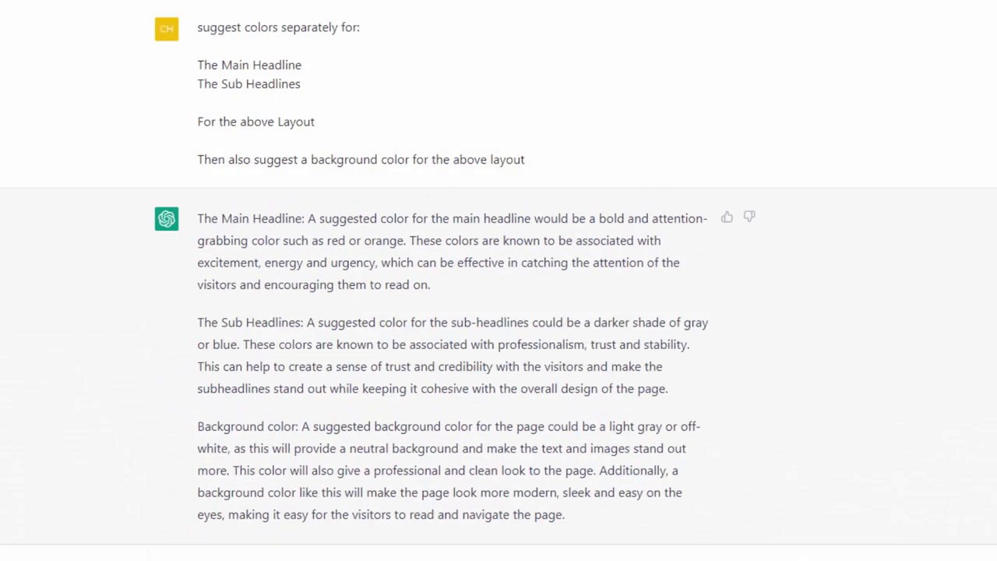